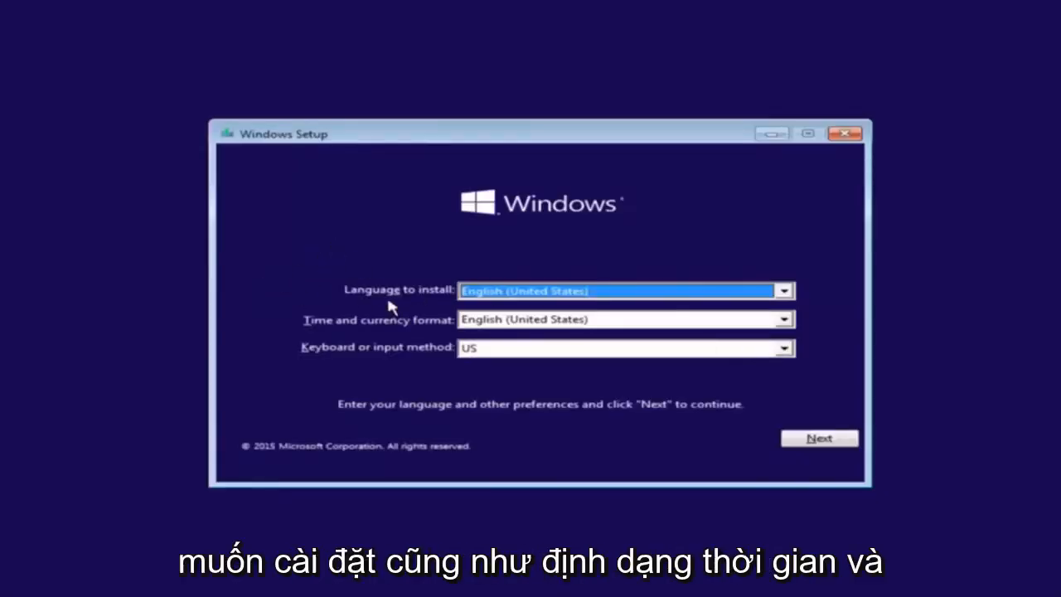
Step: Keep English (United States) language, time format and US keyboard, then continue
{"action": "left_click", "coordinate": [783, 290]}
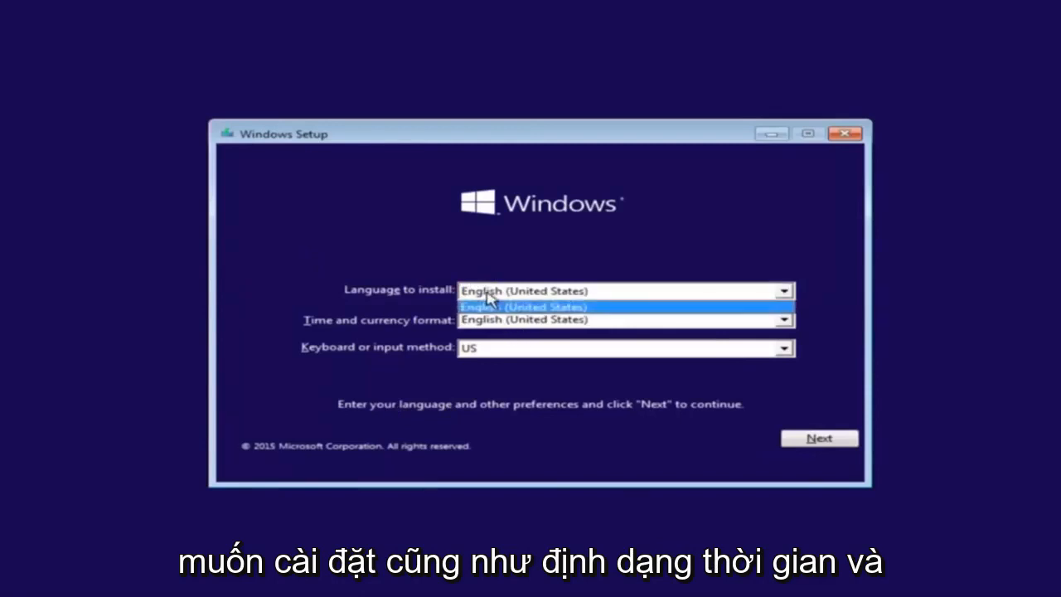
{"action": "left_click", "coordinate": [783, 320]}
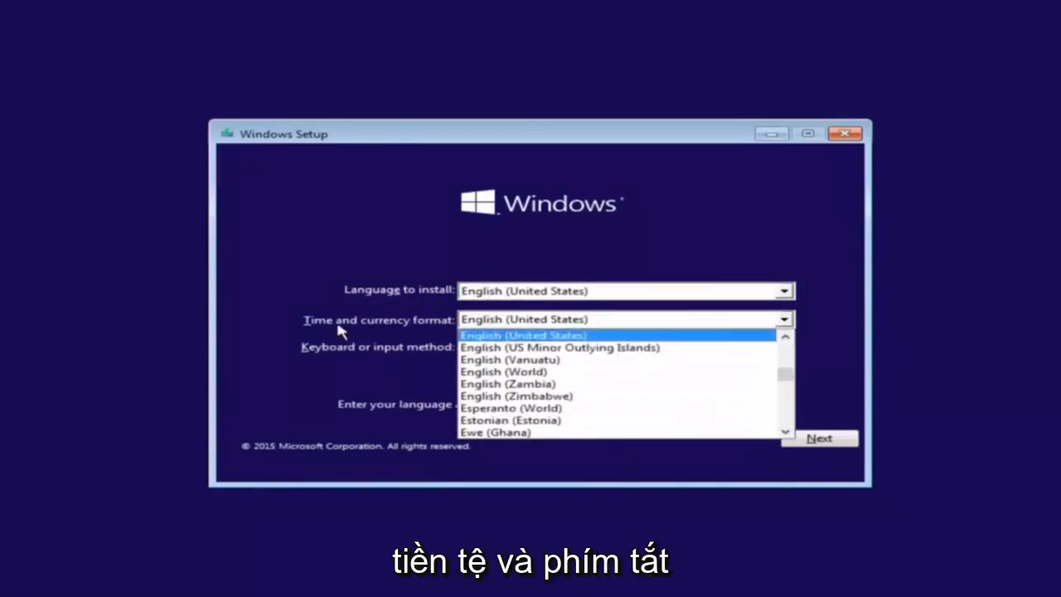
{"action": "left_click", "coordinate": [523, 335]}
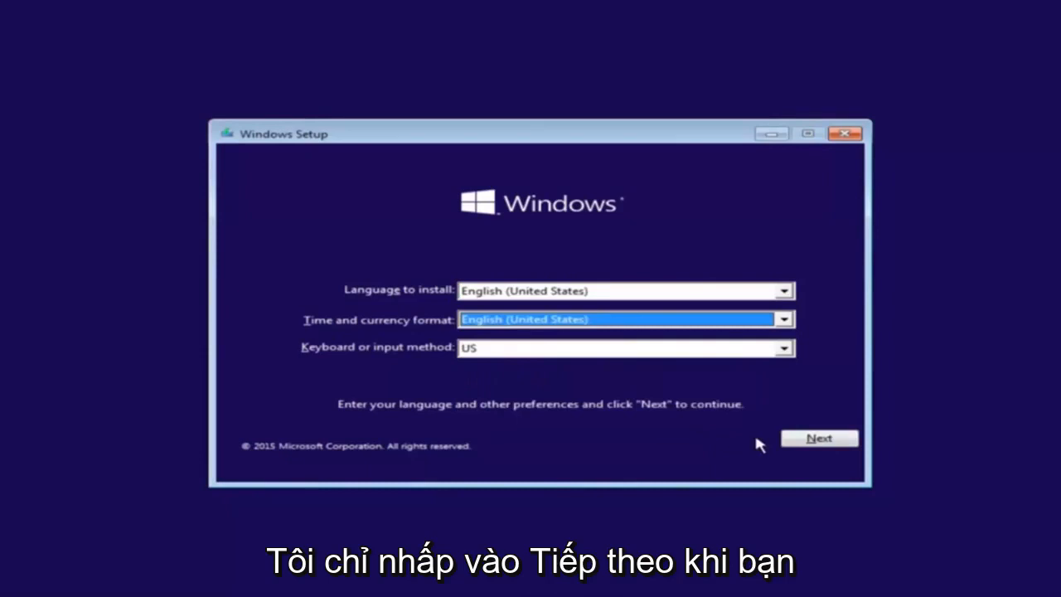
{"action": "left_click", "coordinate": [819, 438]}
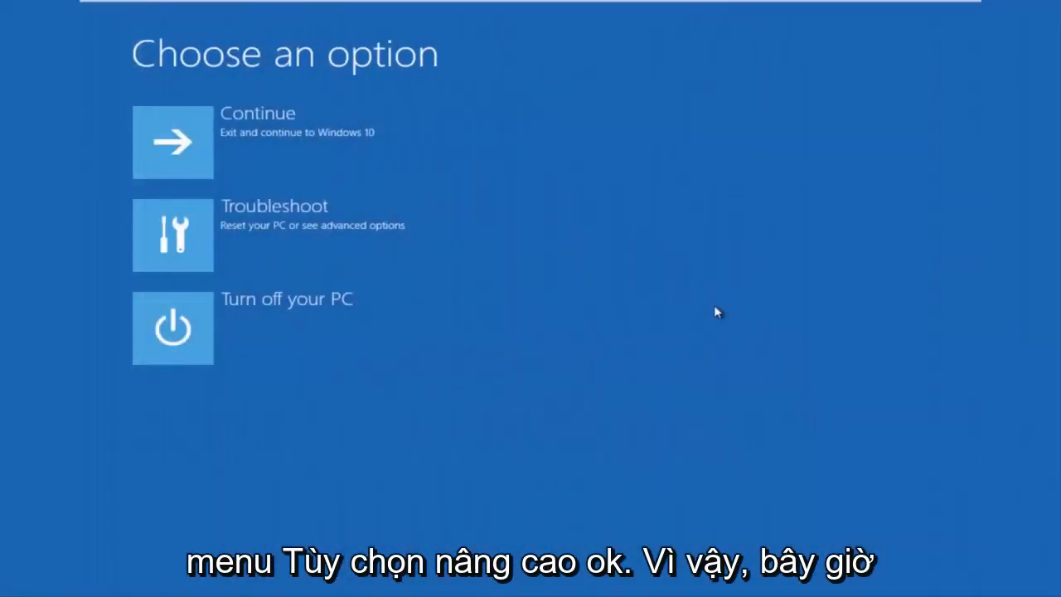
{"action": "mouse_move", "coordinate": [578, 246]}
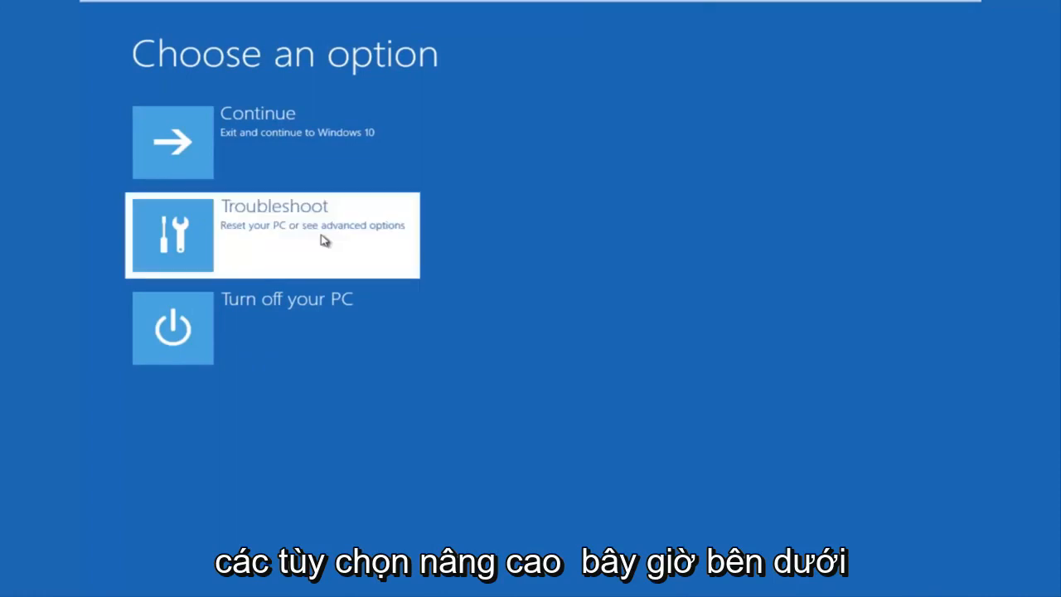
Step: Choose Troubleshoot on the Choose an option screen
{"action": "left_click", "coordinate": [272, 236]}
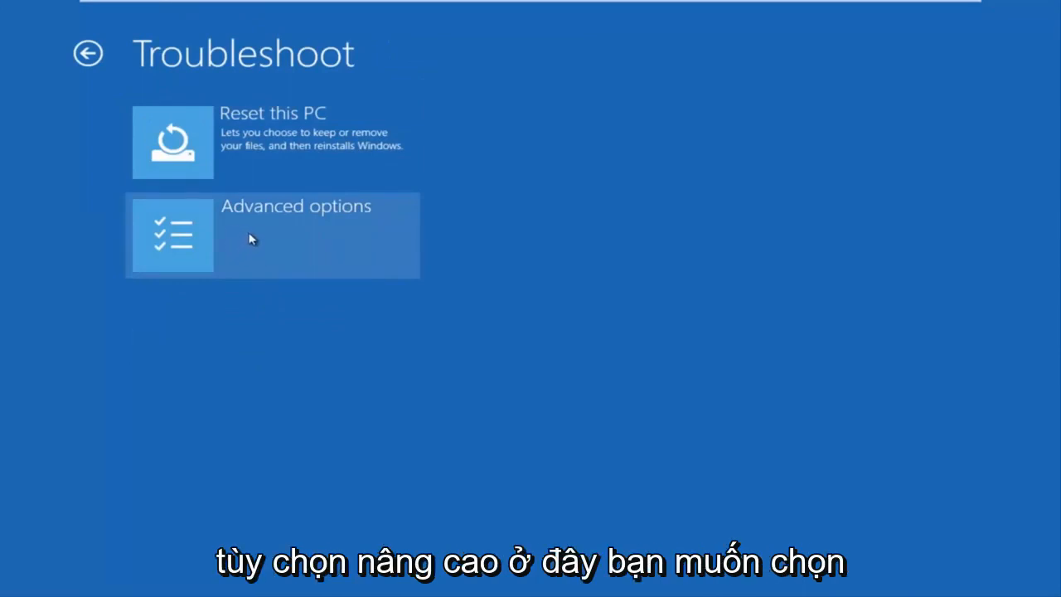
Step: Launch Command Prompt from Advanced options
{"action": "left_click", "coordinate": [273, 235]}
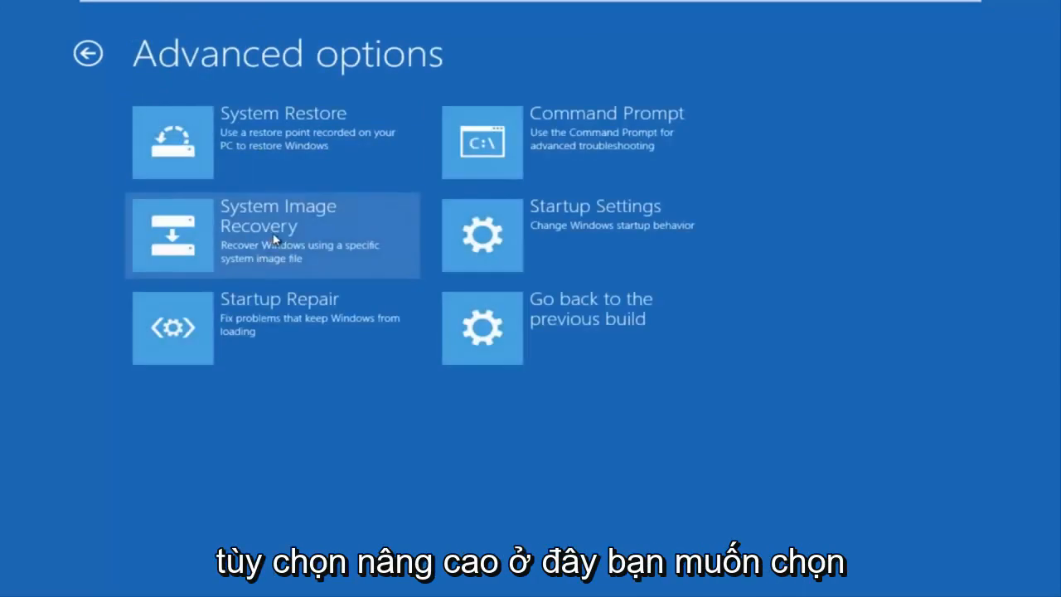
{"action": "mouse_move", "coordinate": [560, 154]}
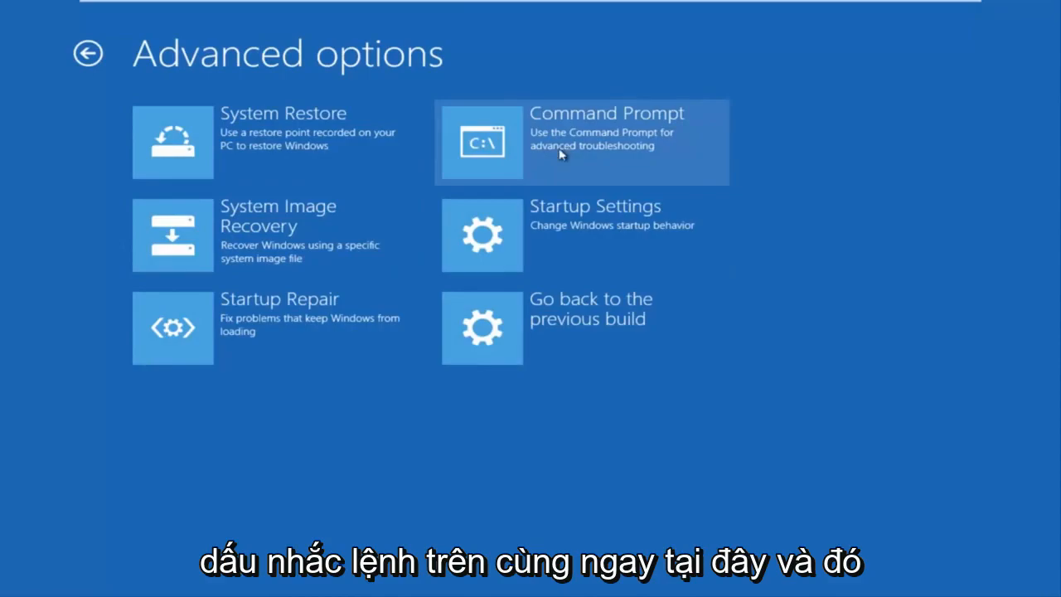
{"action": "left_click", "coordinate": [580, 142]}
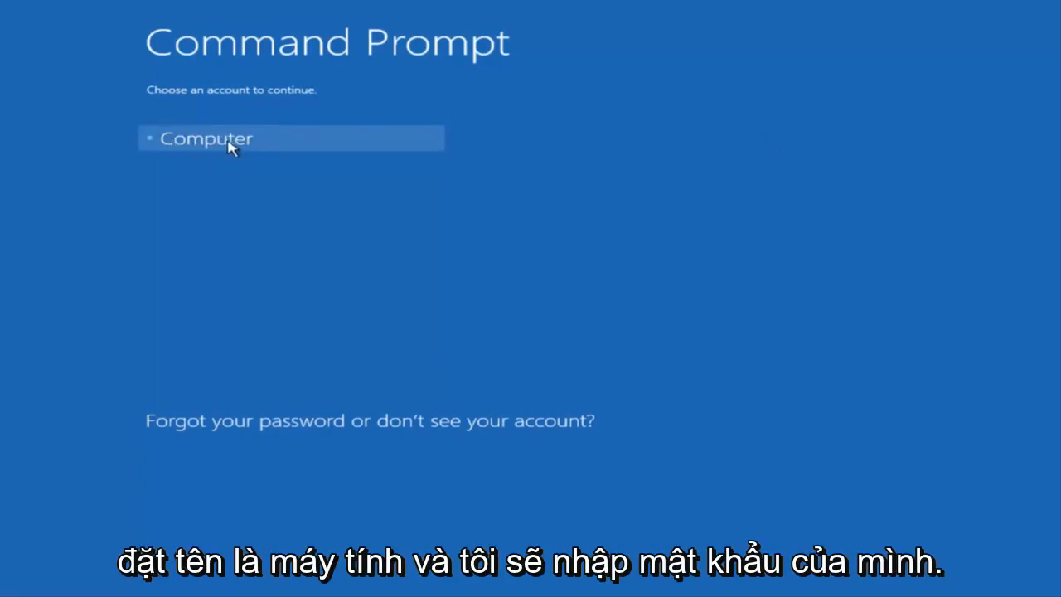
Step: Sign in with the Computer account to open cmd.exe
{"action": "left_click", "coordinate": [249, 138]}
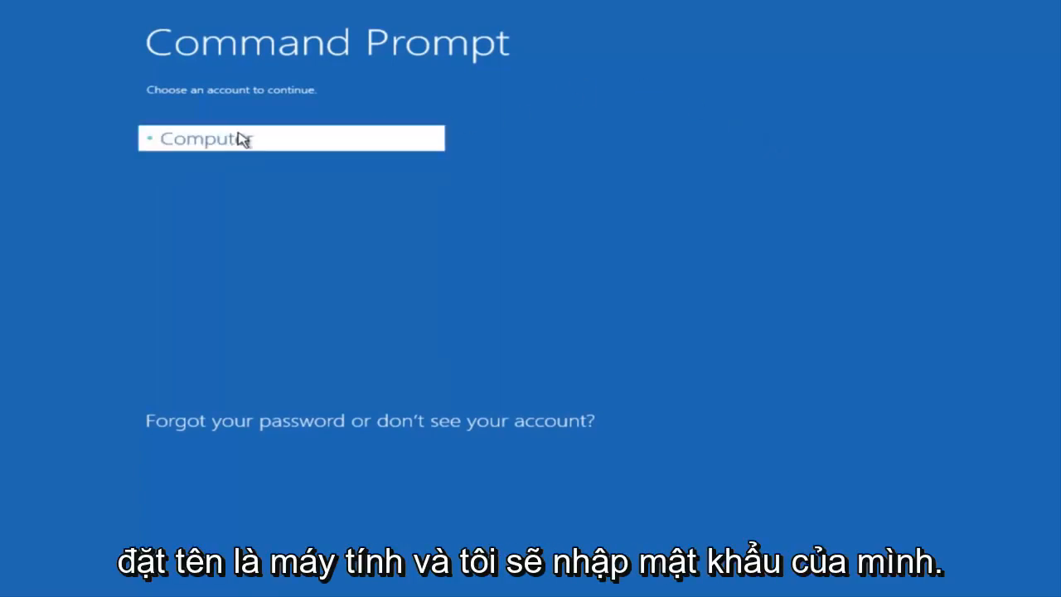
{"action": "left_click", "coordinate": [290, 138]}
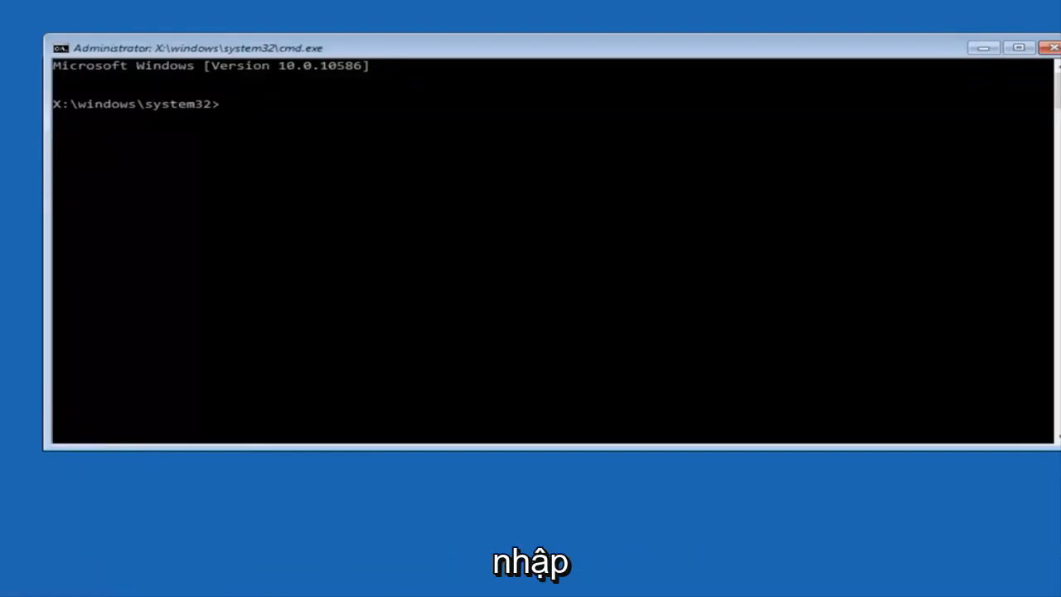
Step: Run Bootrec /fixmbr to repair the master boot record
{"action": "type", "text": "Boo"}
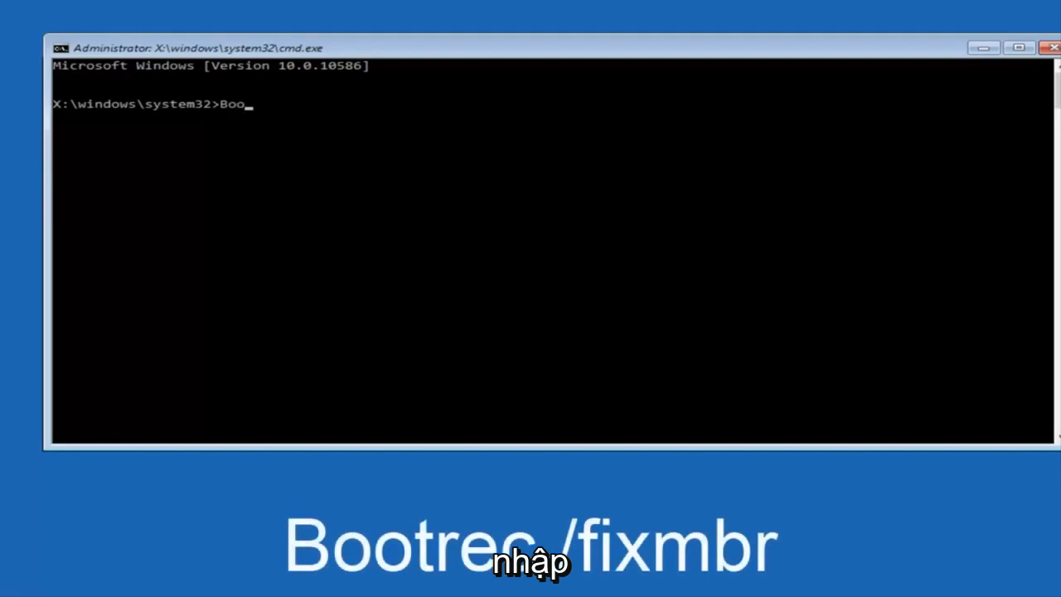
{"action": "type", "text": "trec"}
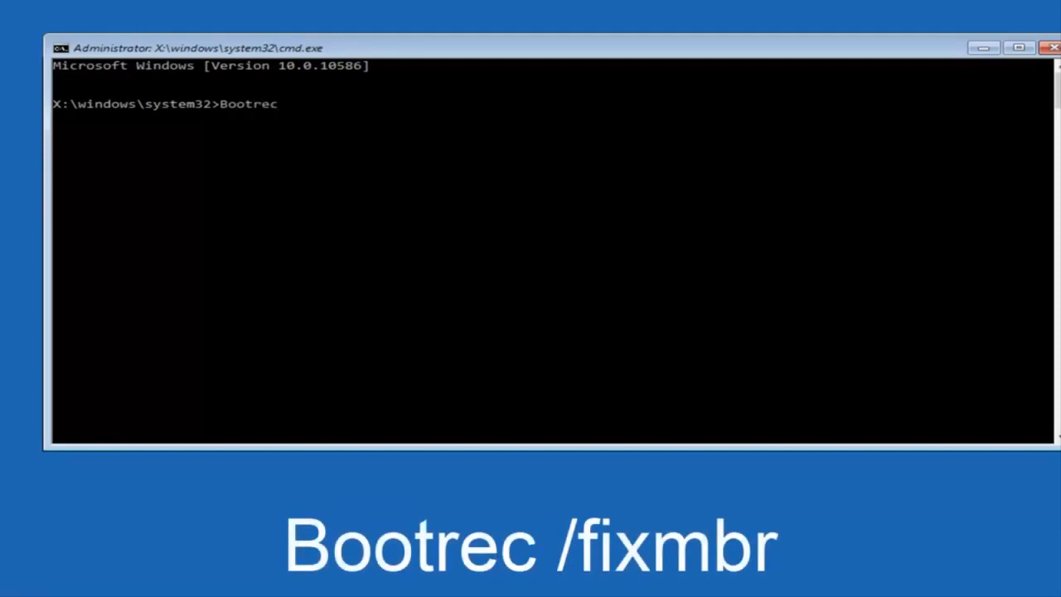
{"action": "type", "text": "/"}
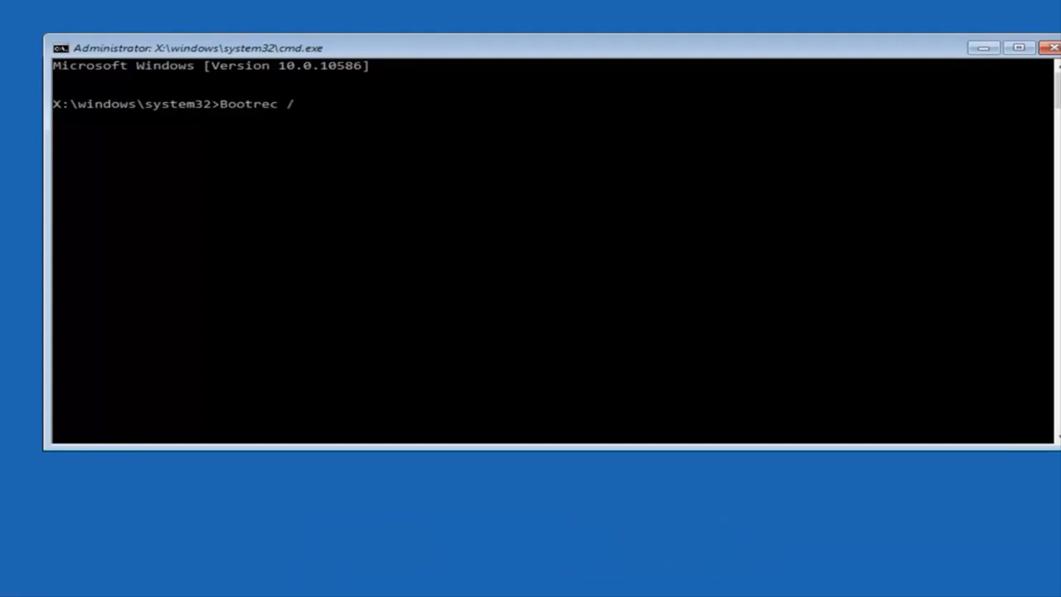
{"action": "type", "text": "fix"}
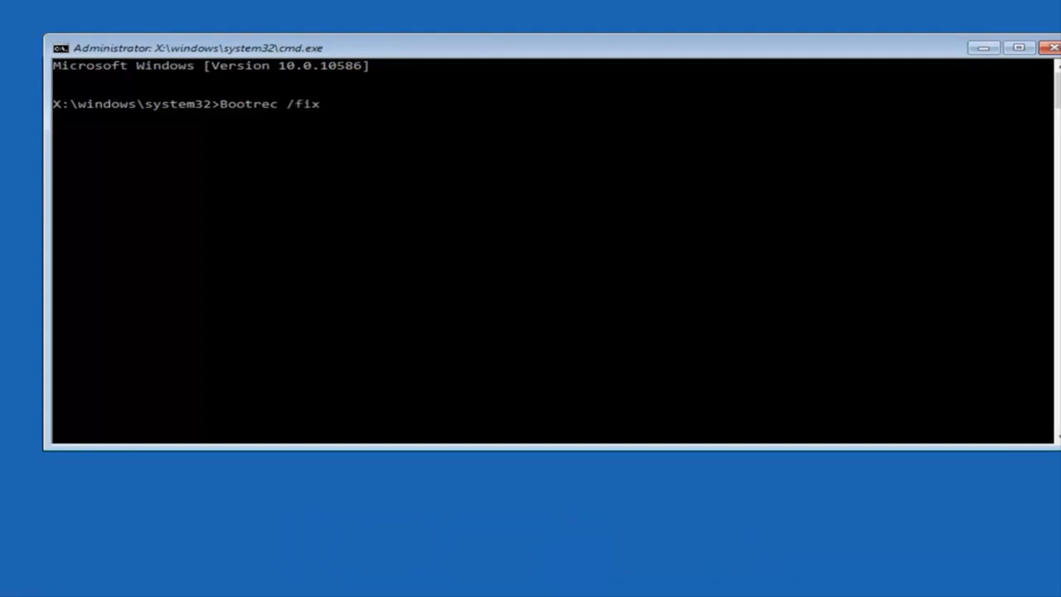
{"action": "type", "text": "mbr"}
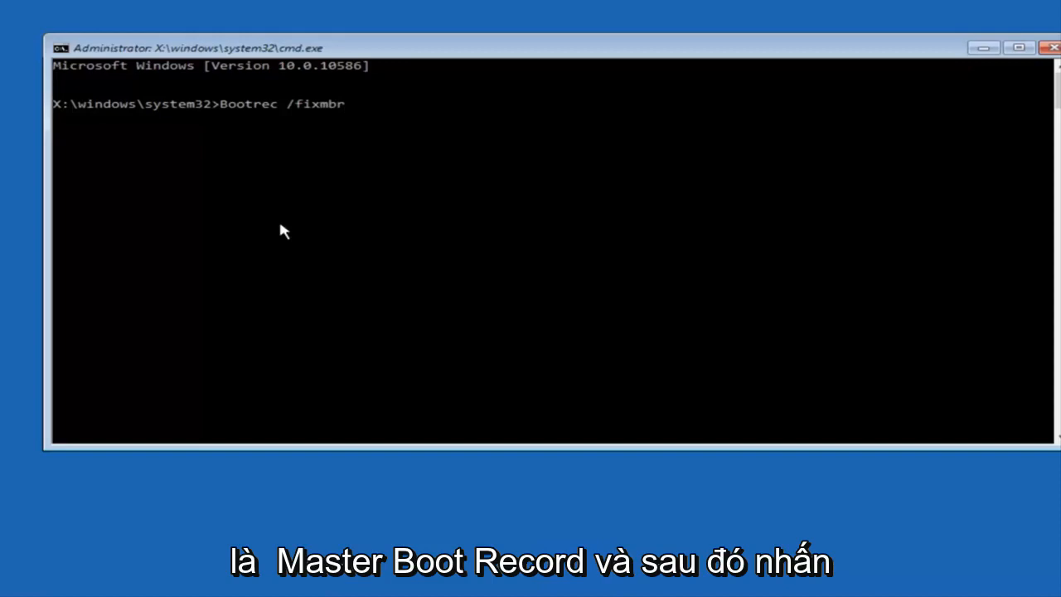
{"action": "mouse_move", "coordinate": [278, 206]}
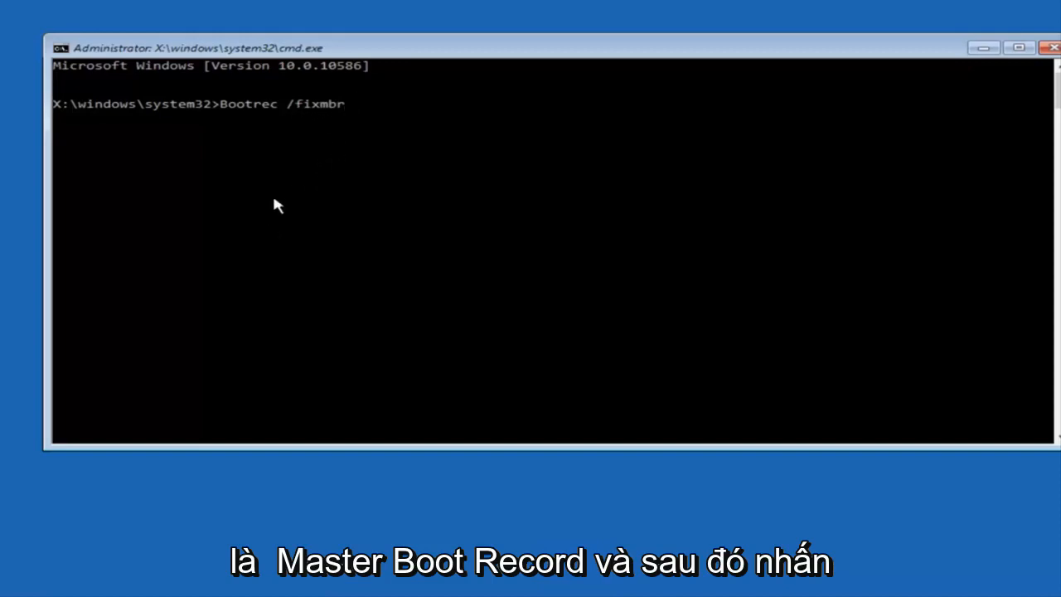
{"action": "key", "text": "enter"}
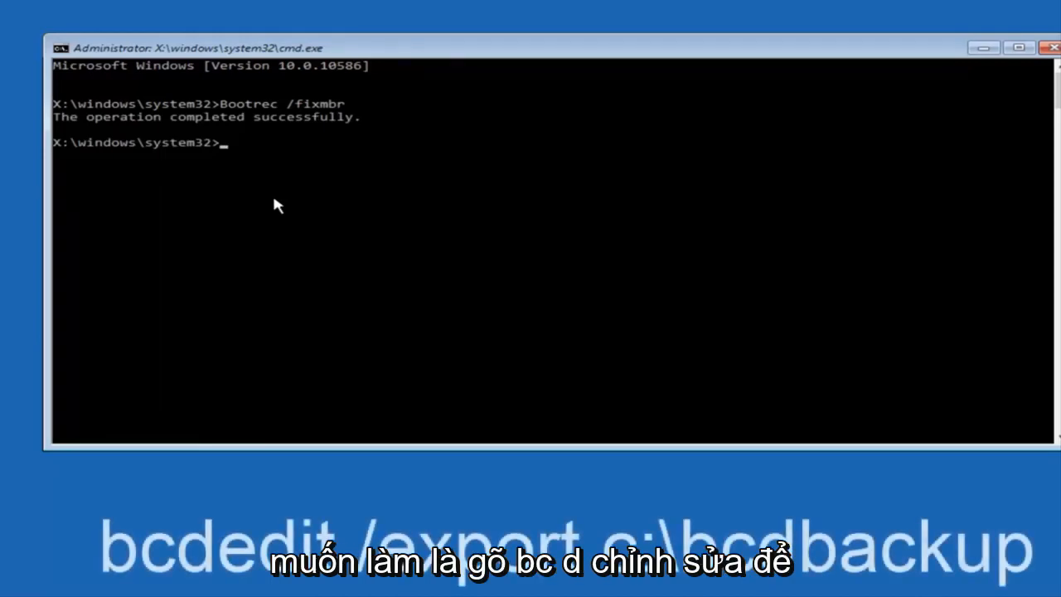
Step: Run bcdedit /export c:\bcdbackup to back up the boot configuration
{"action": "type", "text": "bc"}
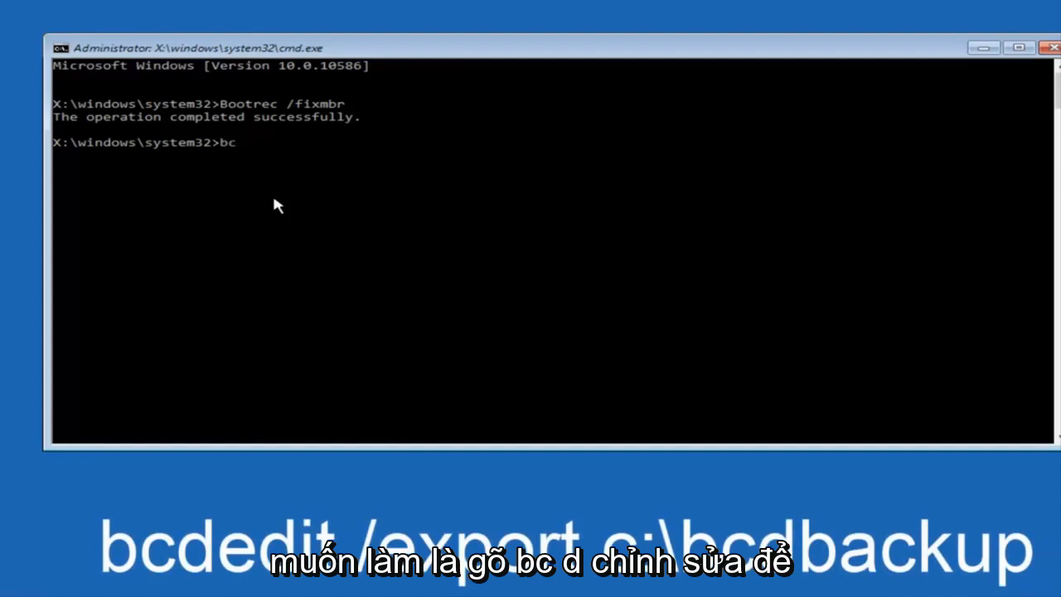
{"action": "type", "text": "dedit"}
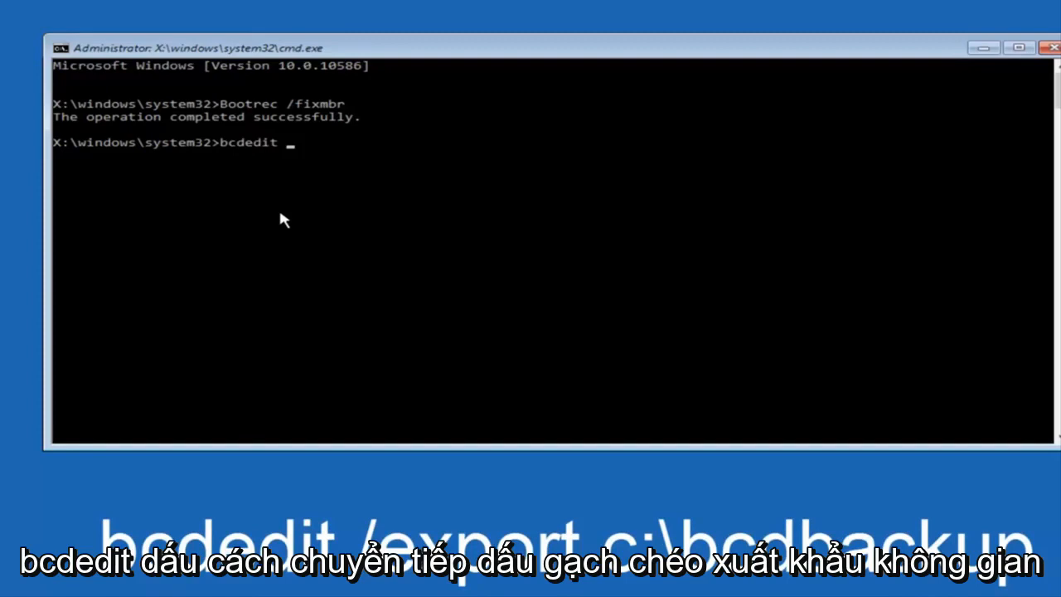
{"action": "type", "text": "/"}
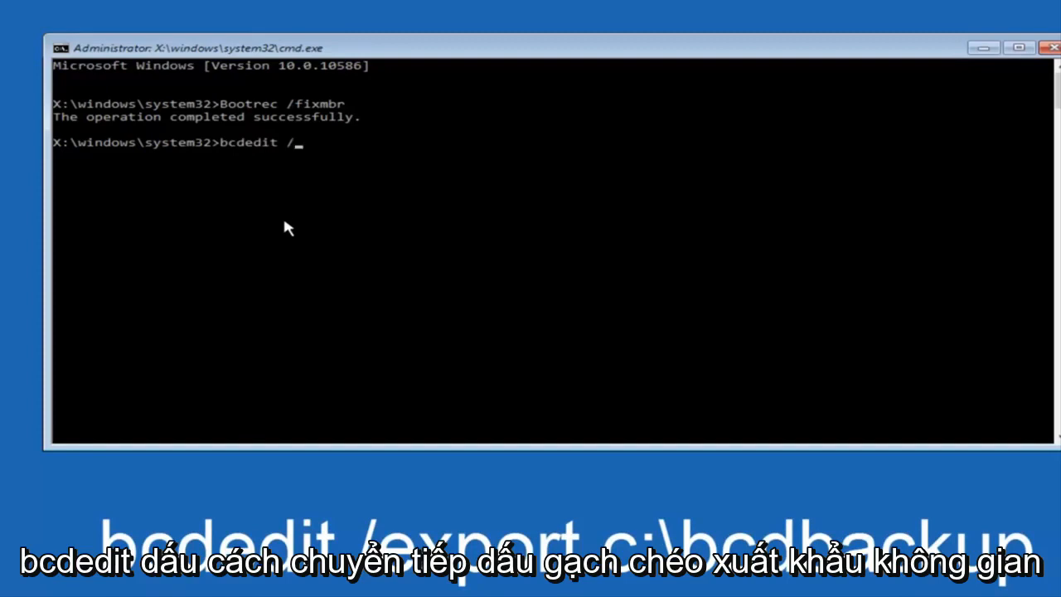
{"action": "type", "text": "expo"}
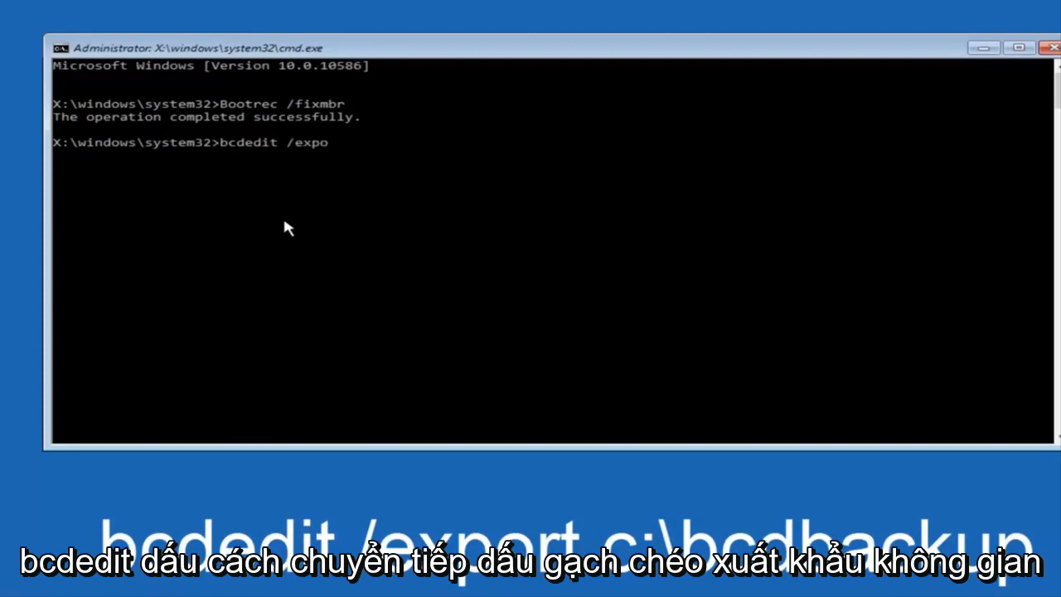
{"action": "type", "text": "rt"}
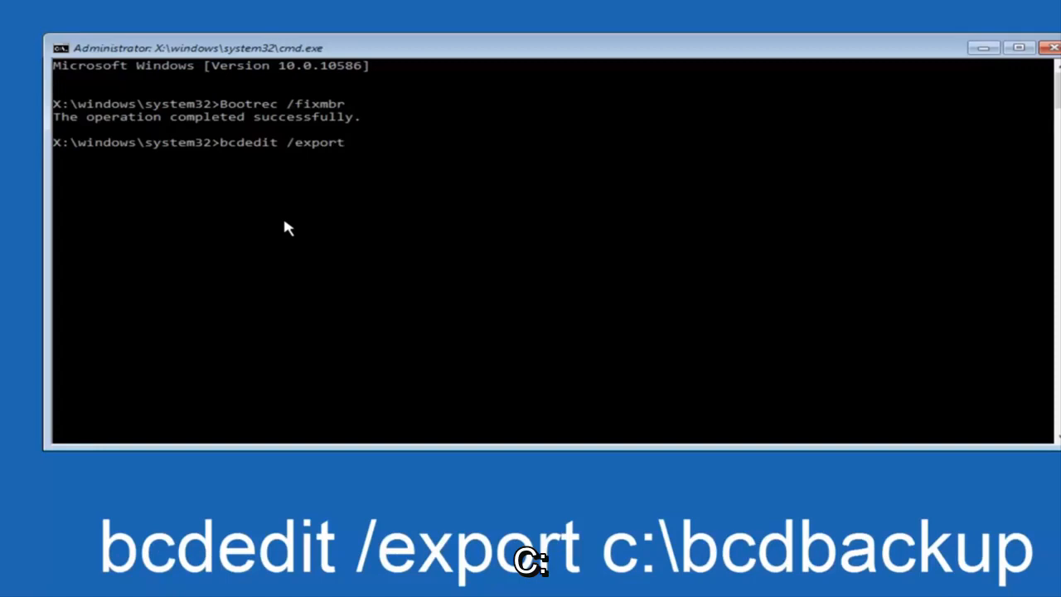
{"action": "type", "text": "c:\\"}
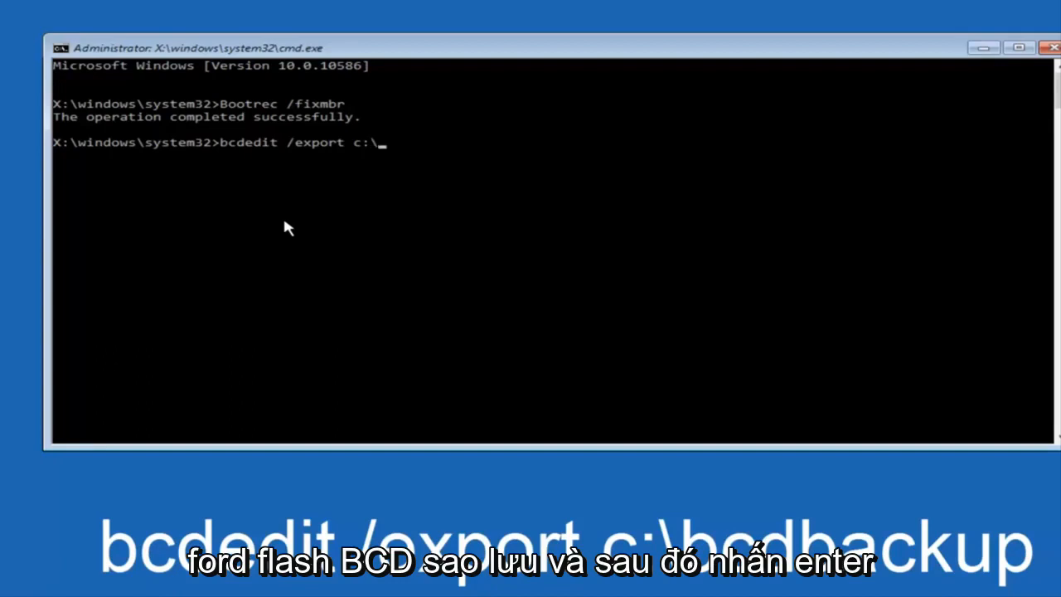
{"action": "type", "text": "bcd"}
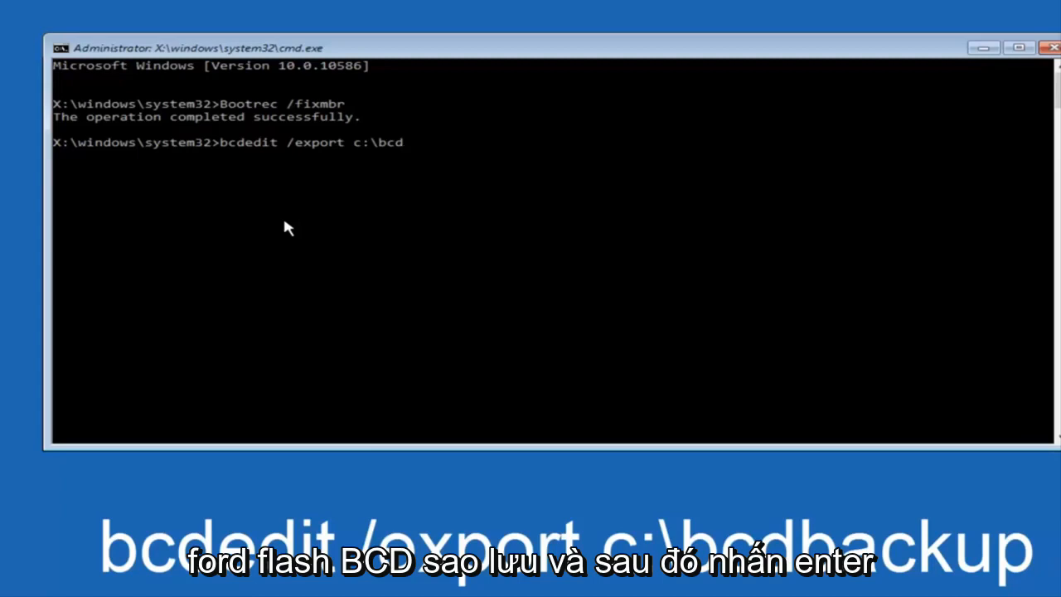
{"action": "type", "text": "backup"}
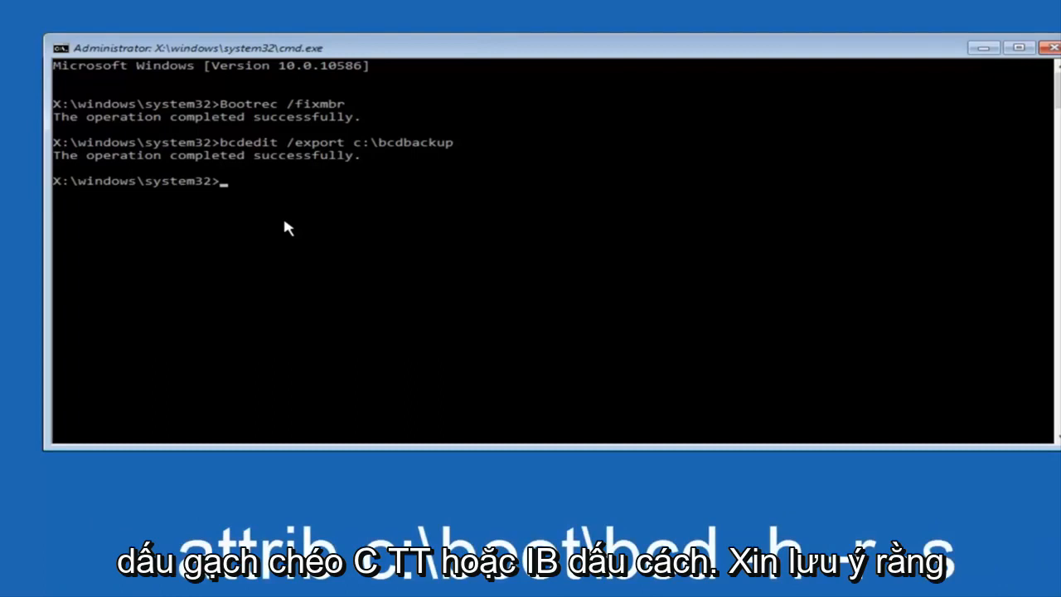
Step: Run attrib c:\boot\bcd -h -r -s to remove the file's attributes
{"action": "type", "text": "att"}
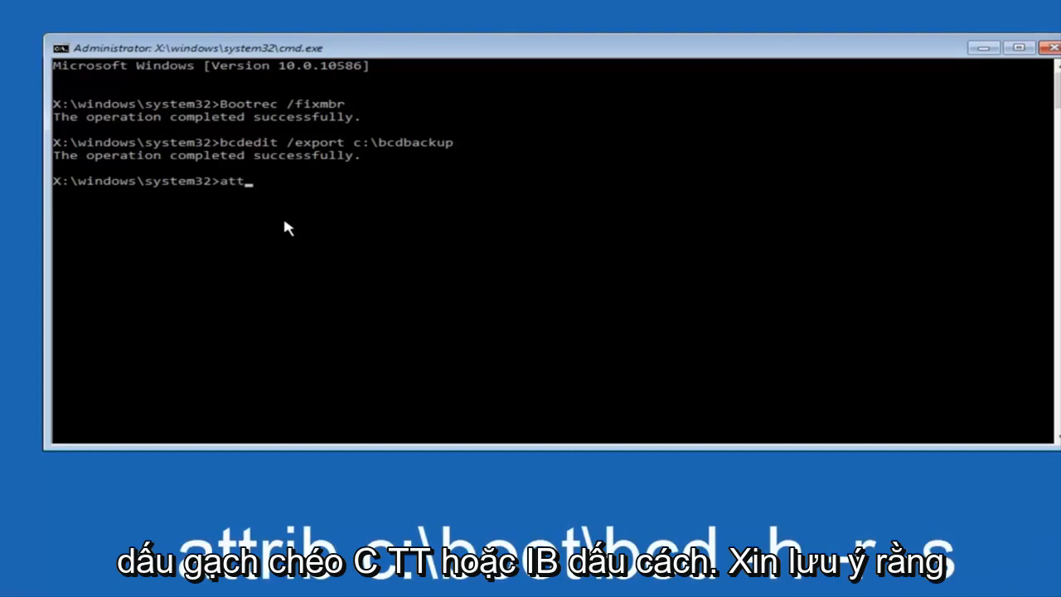
{"action": "type", "text": "rib"}
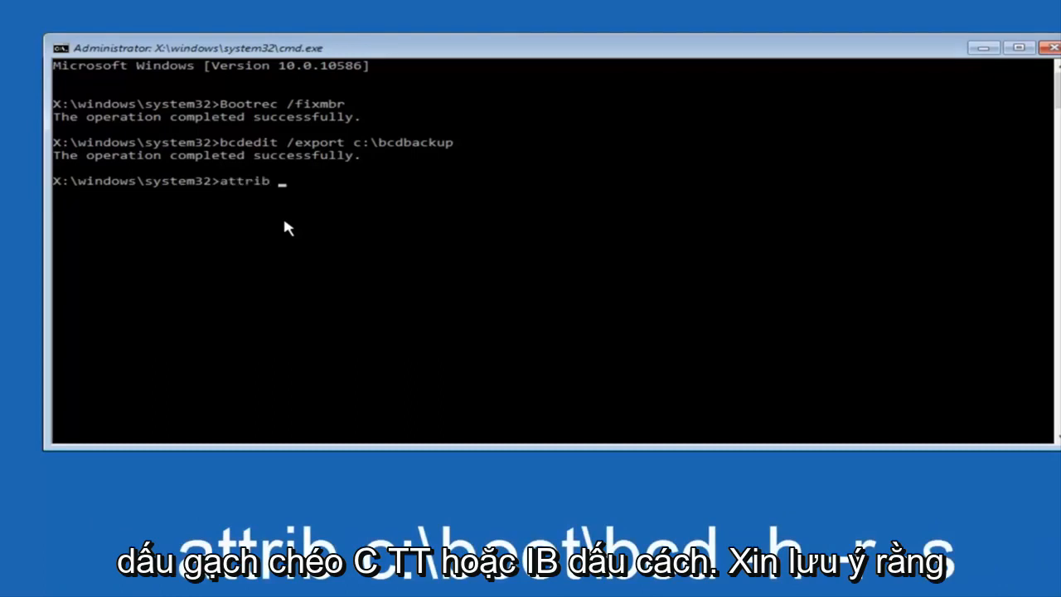
{"action": "type", "text": "c:"}
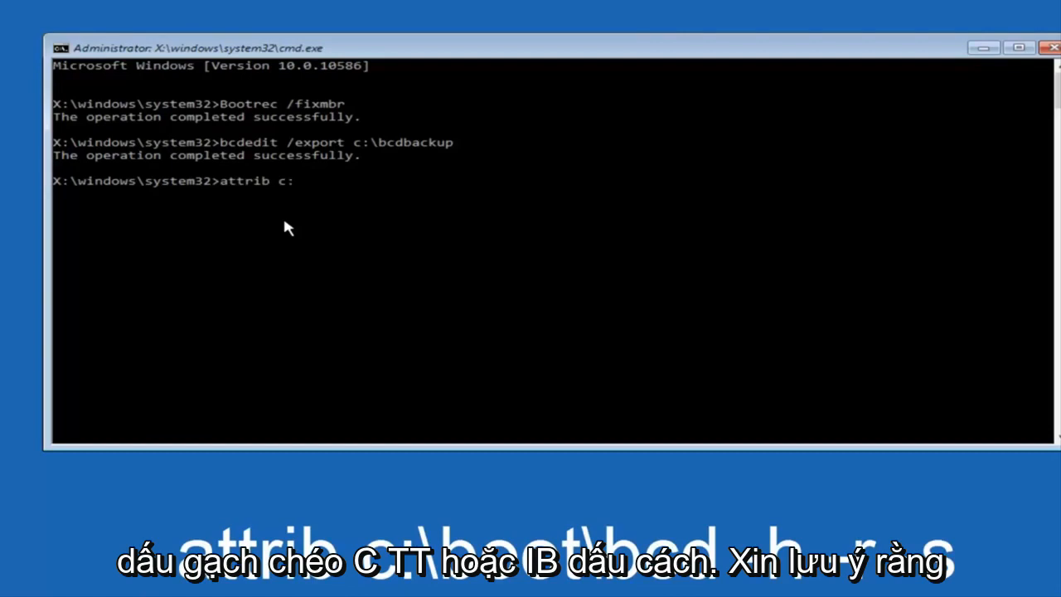
{"action": "type", "text": "\\"}
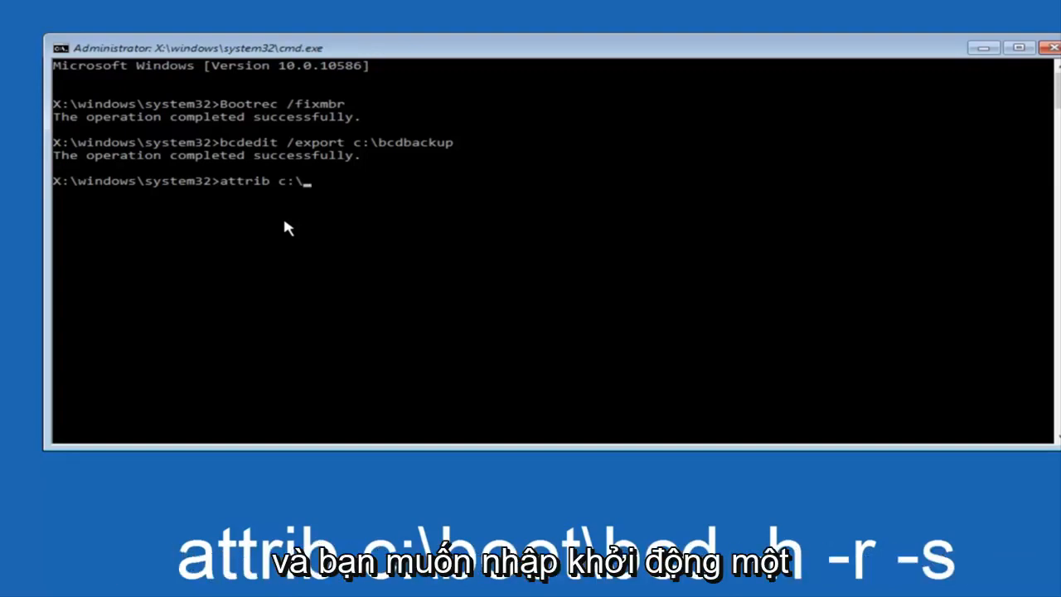
{"action": "type", "text": "boot\\"}
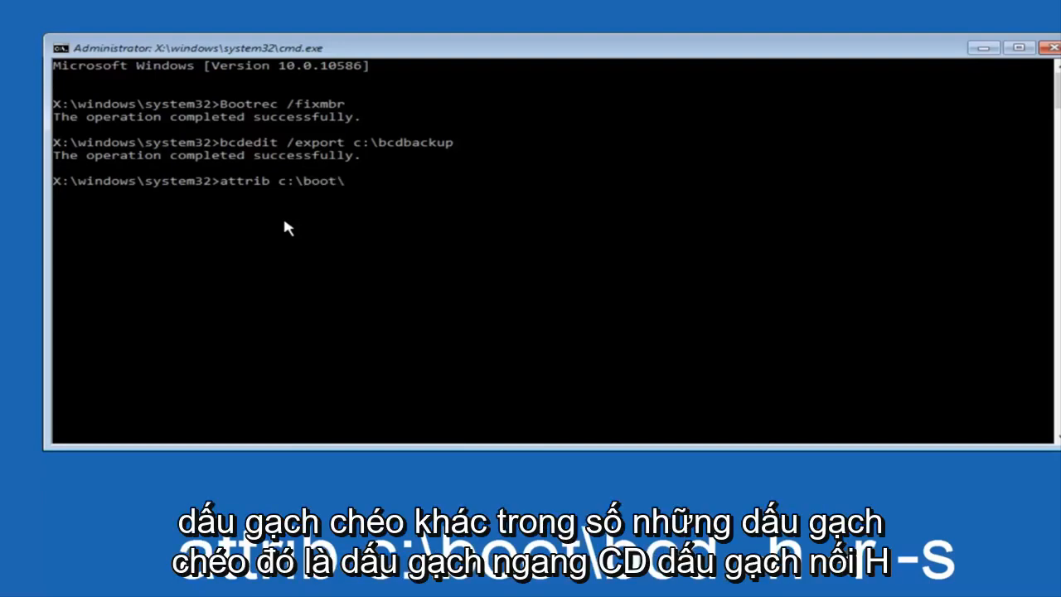
{"action": "type", "text": "bcd"}
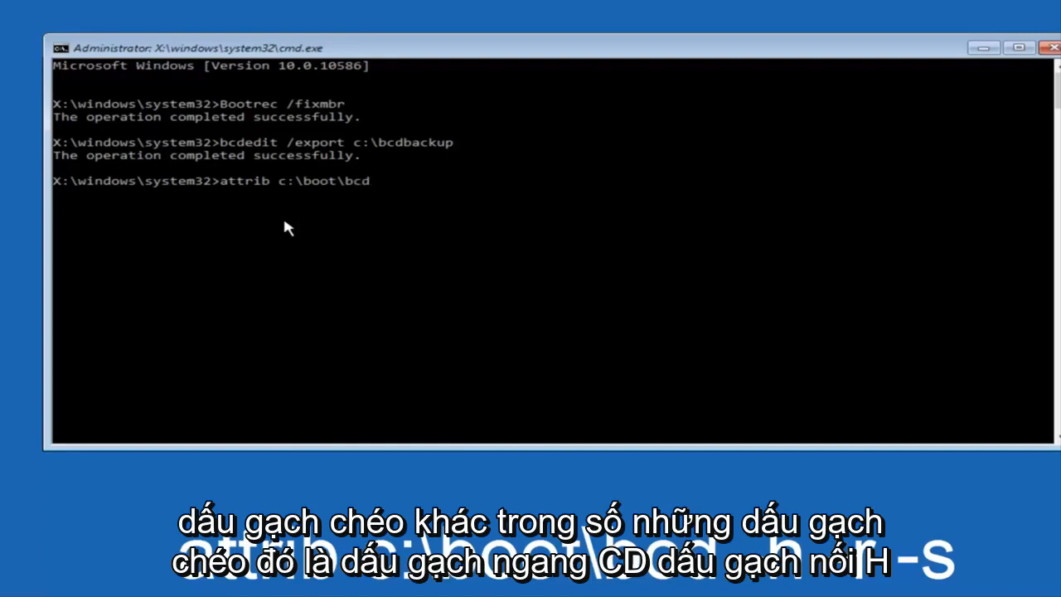
{"action": "type", "text": "-h"}
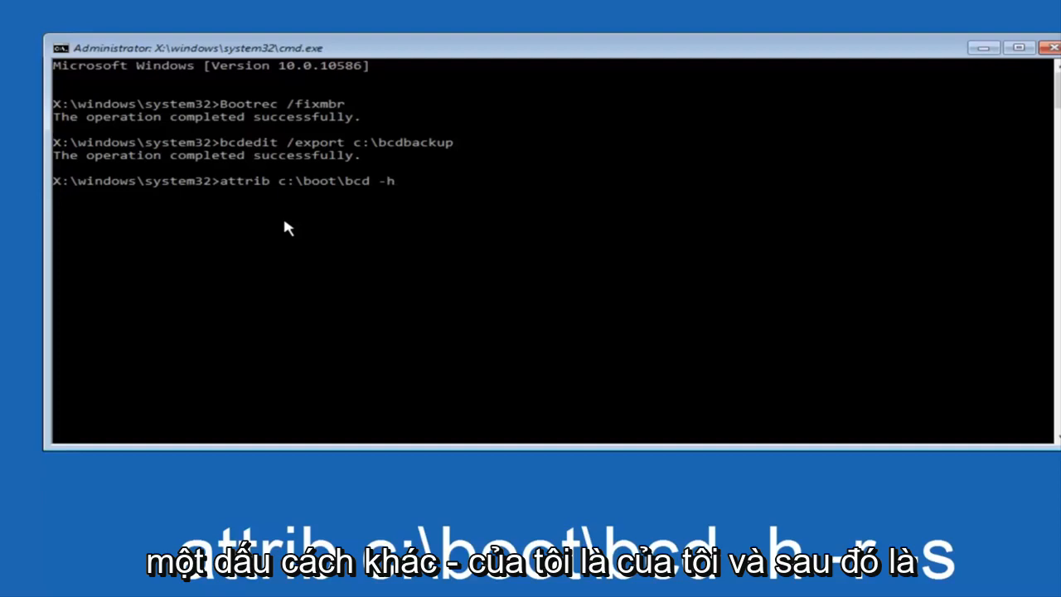
{"action": "type", "text": "-r"}
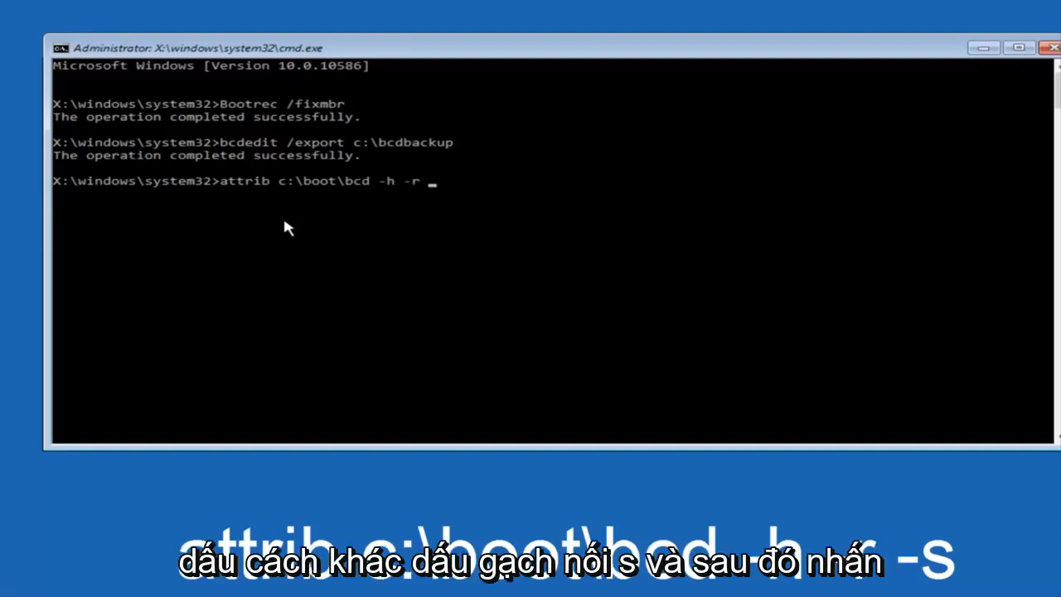
{"action": "type", "text": "-s"}
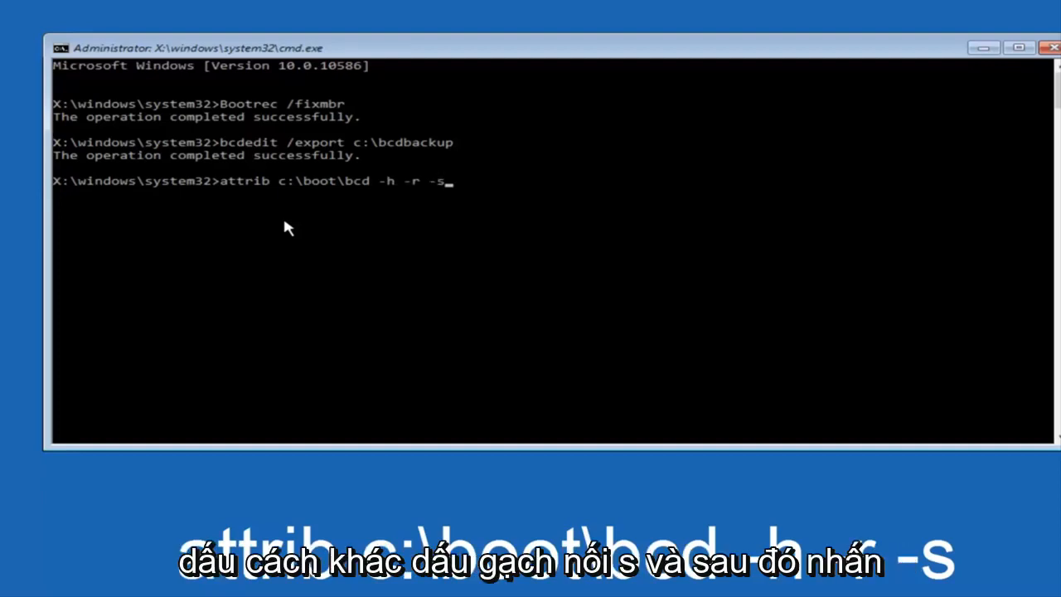
{"action": "key", "text": "enter"}
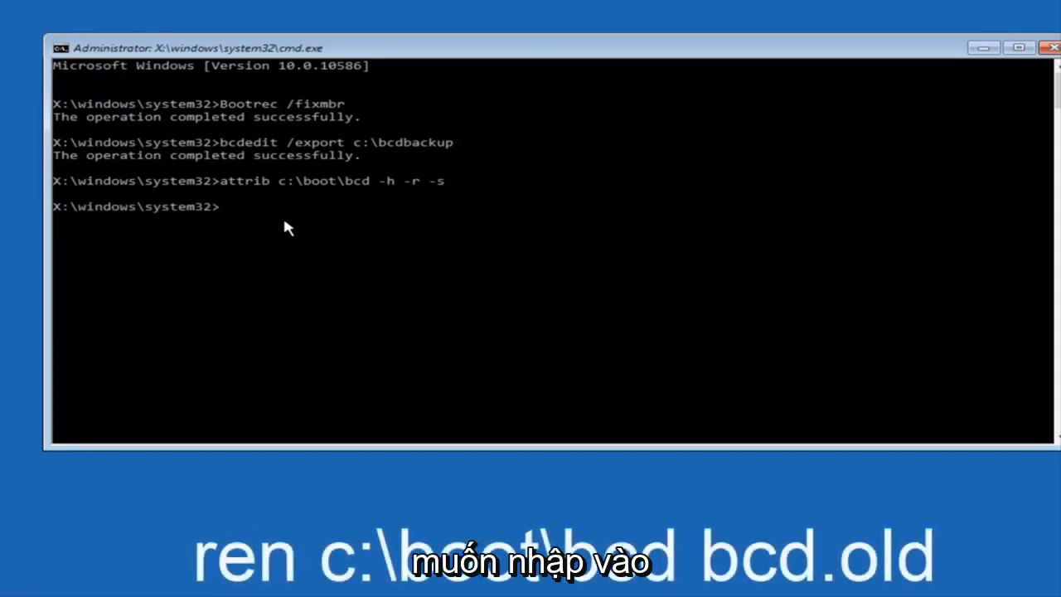
Step: Rename c:\boot\bcd to bcd.old with the ren command
{"action": "type", "text": "ren"}
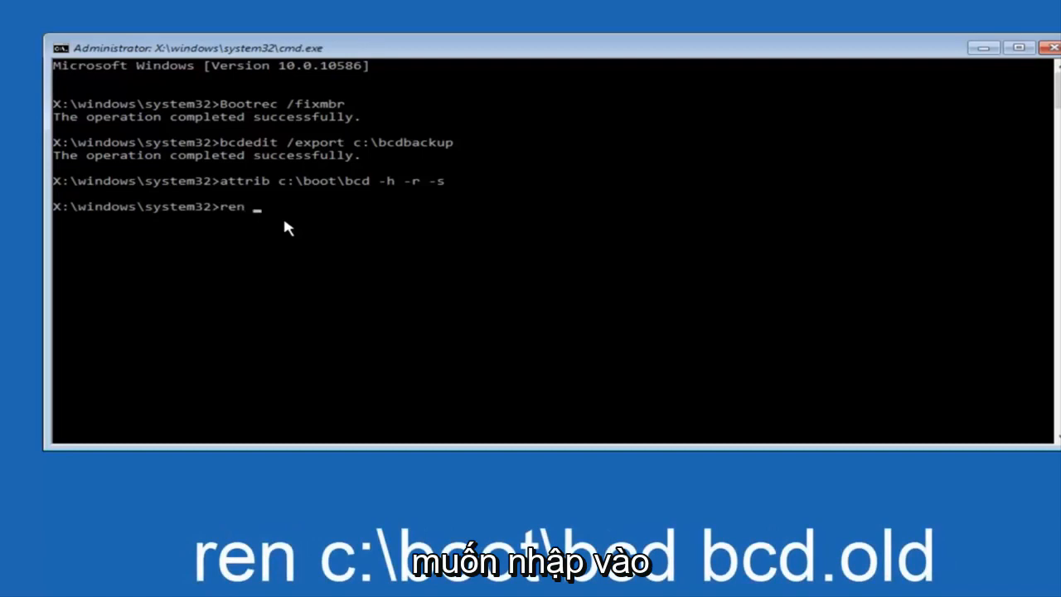
{"action": "type", "text": "c:"}
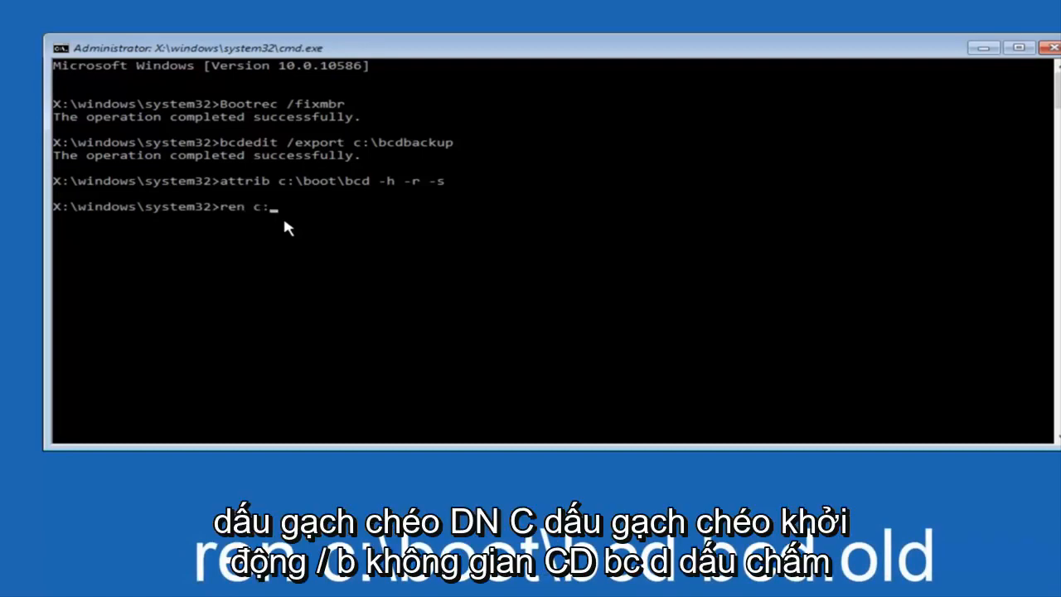
{"action": "type", "text": "\\boot"}
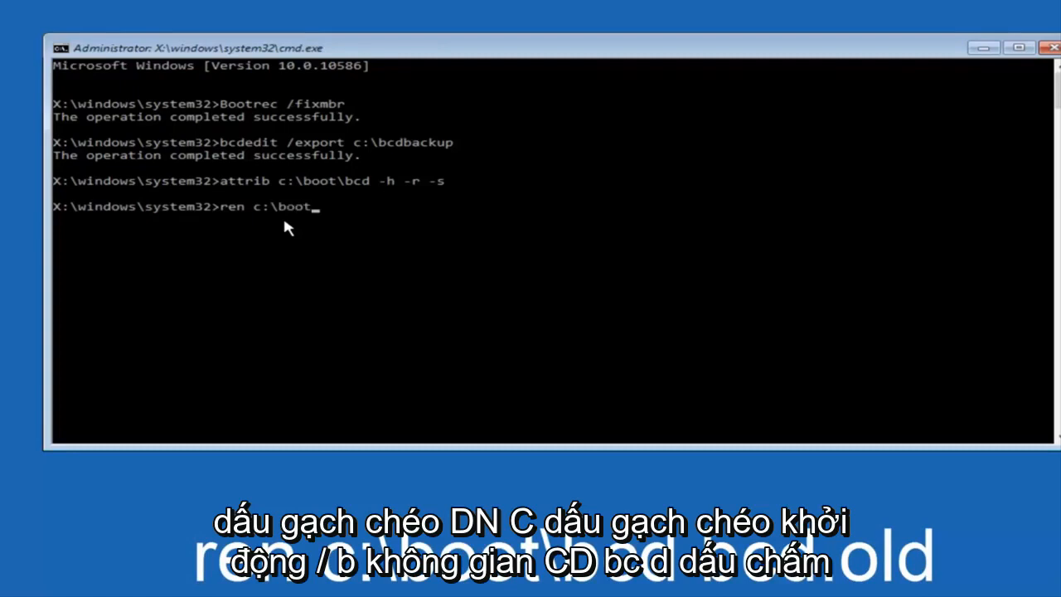
{"action": "type", "text": "\\"}
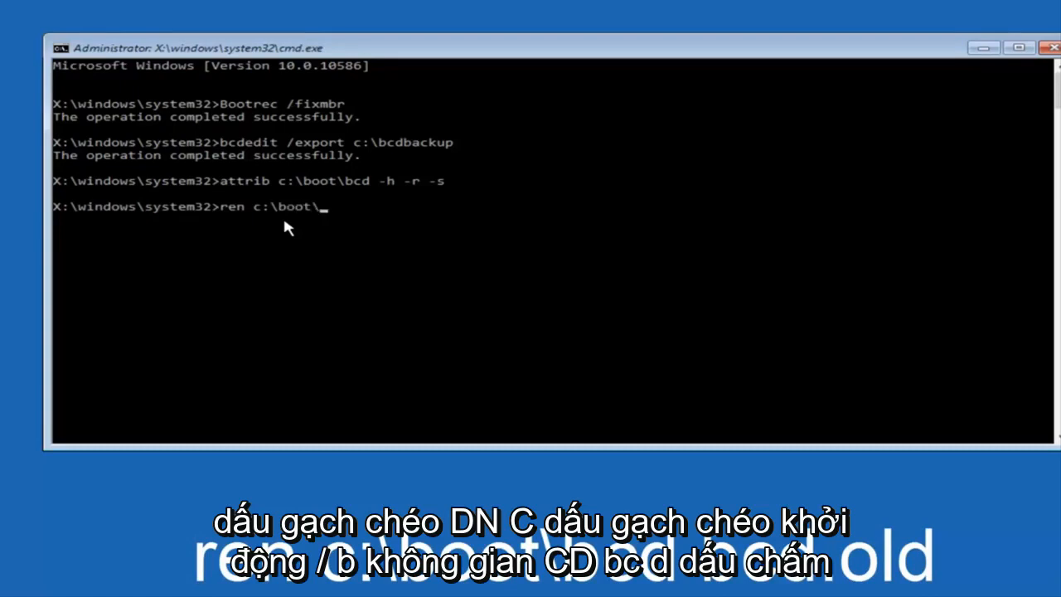
{"action": "type", "text": "bcd bcd.old"}
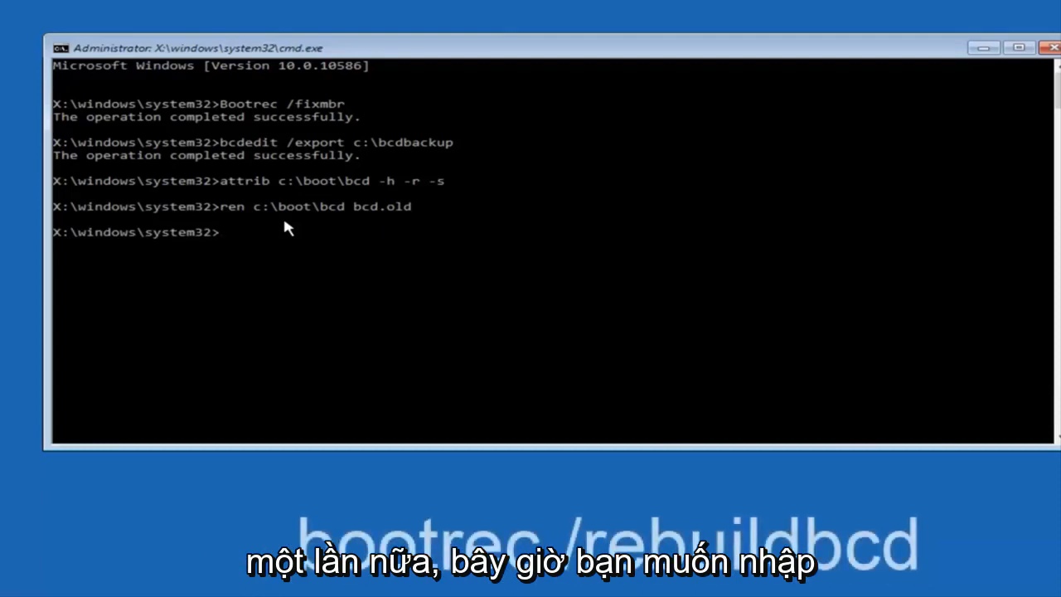
Step: Run bootrec /rebuildbcd and let it find the C:\Windows installation
{"action": "type", "text": "bootrec"}
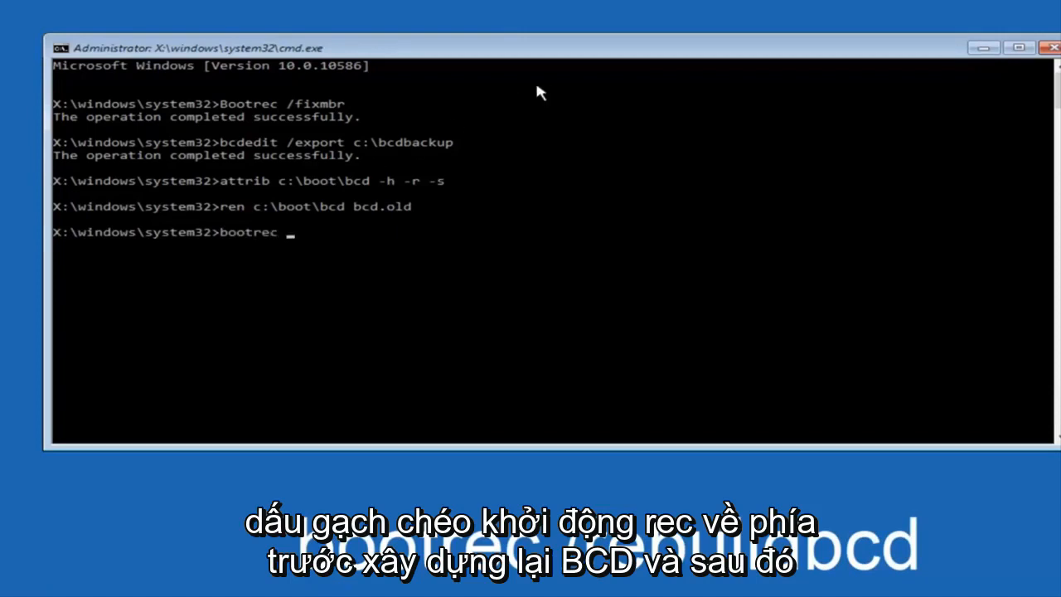
{"action": "type", "text": "/reb"}
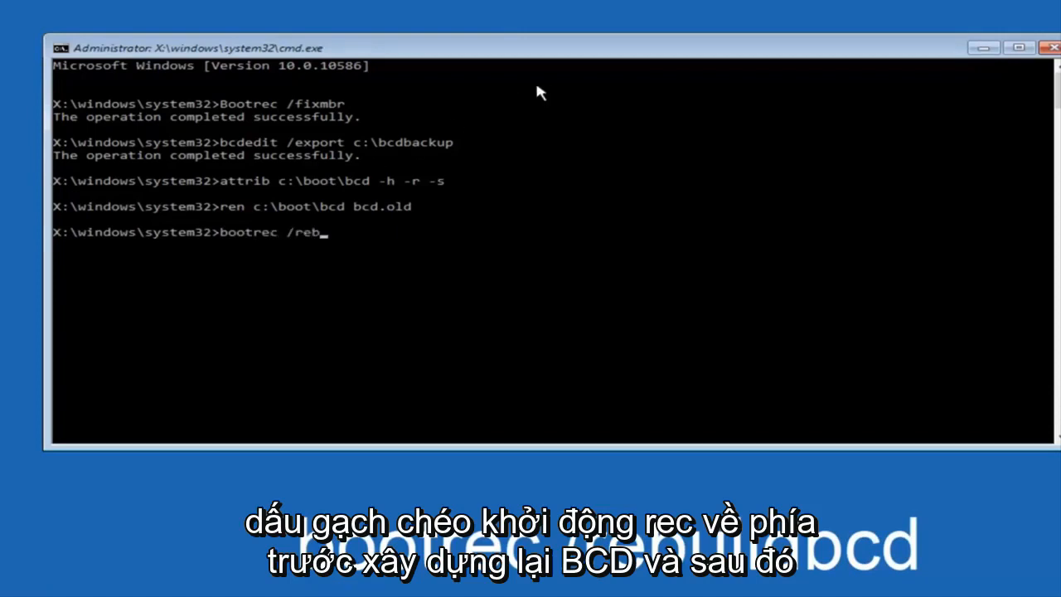
{"action": "type", "text": "uildbcd"}
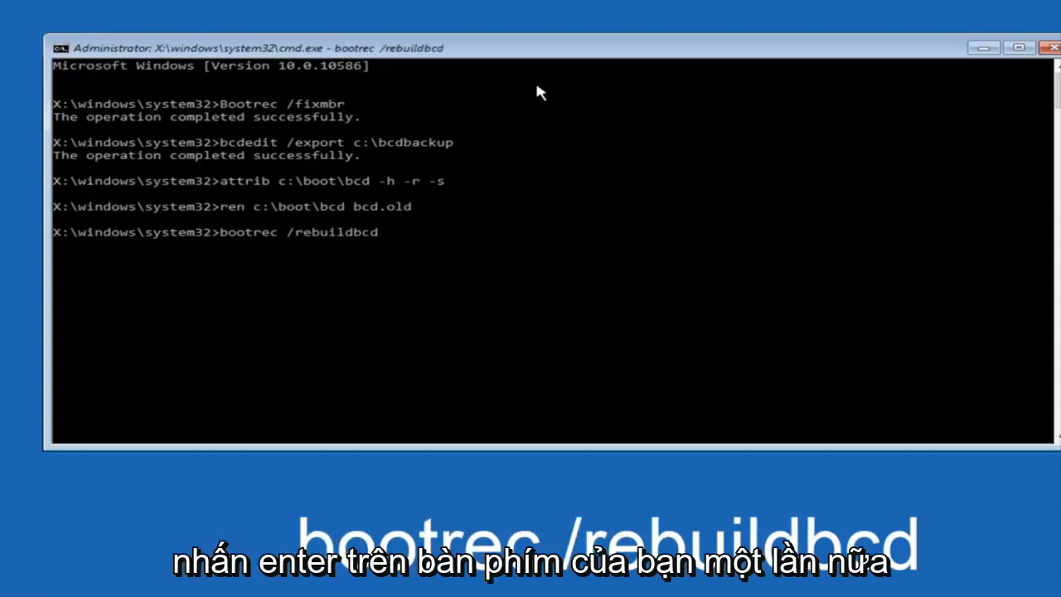
{"action": "key", "text": "enter"}
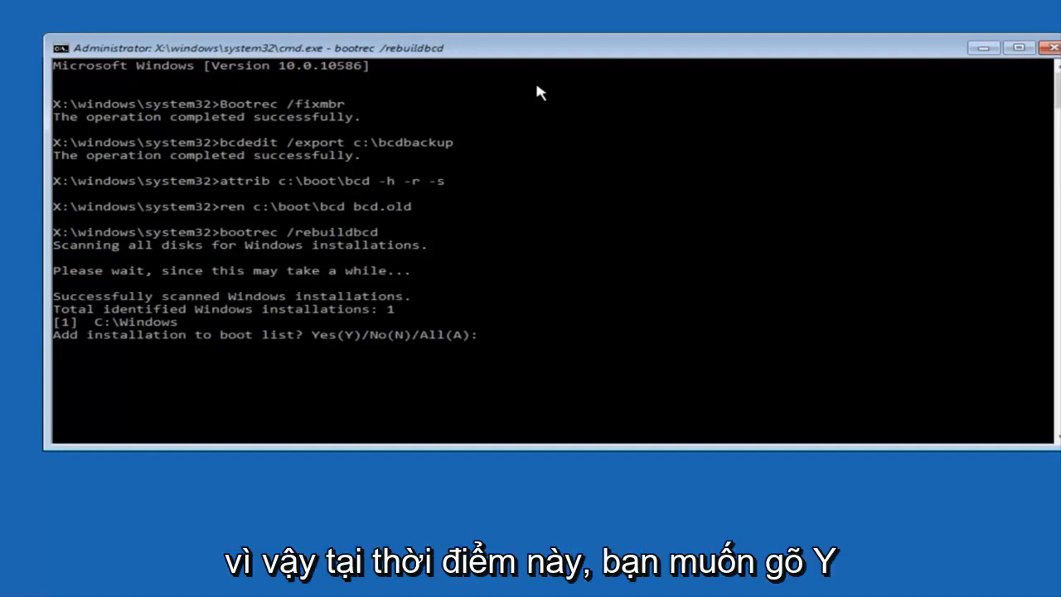
Step: Answer yes to add the C:\Windows installation to the boot list
{"action": "type", "text": "y"}
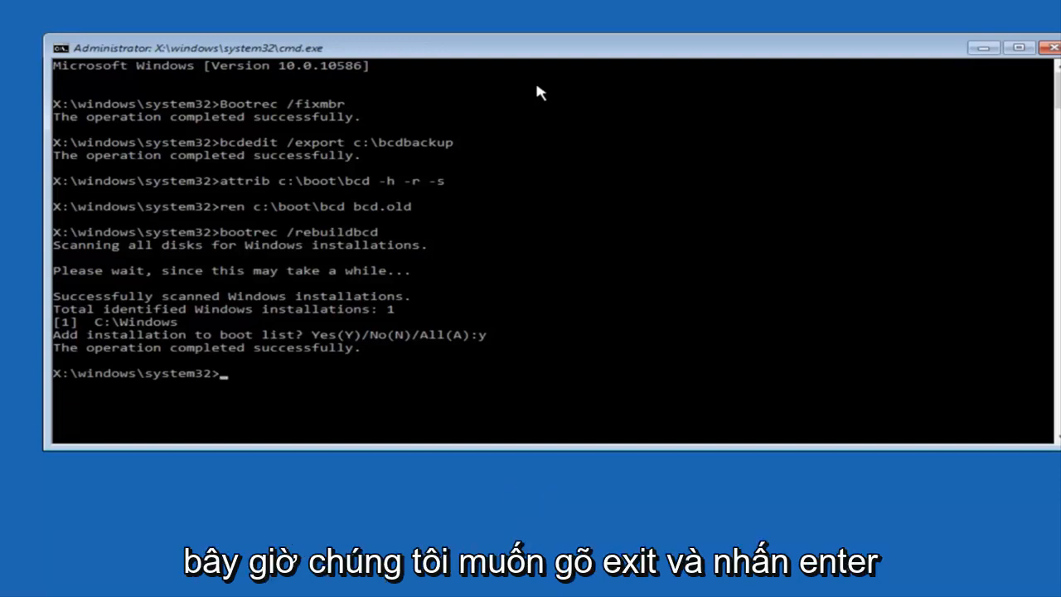
{"action": "type", "text": "e"}
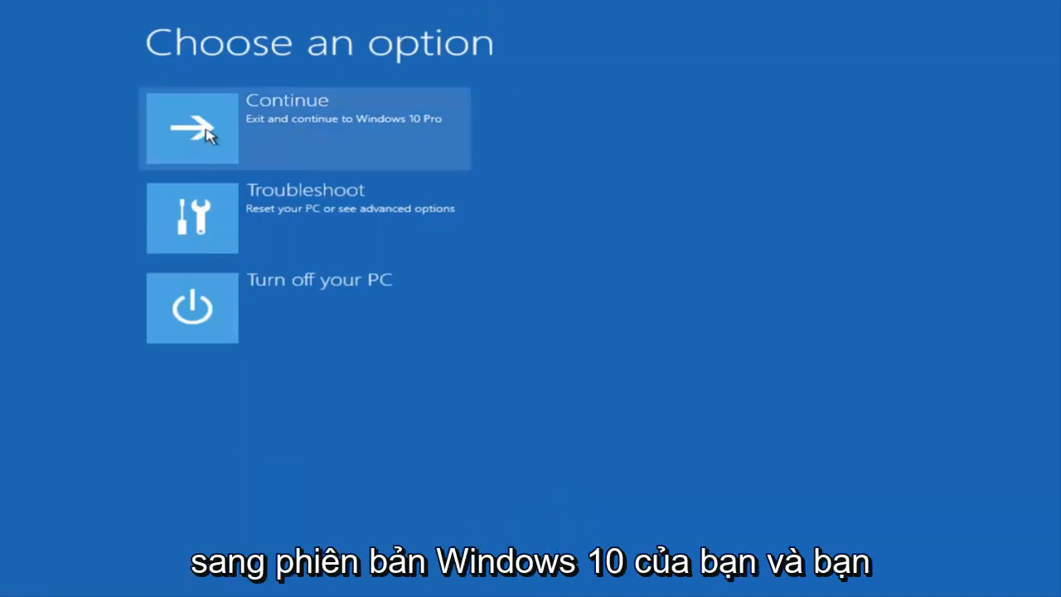
{"action": "mouse_move", "coordinate": [275, 131]}
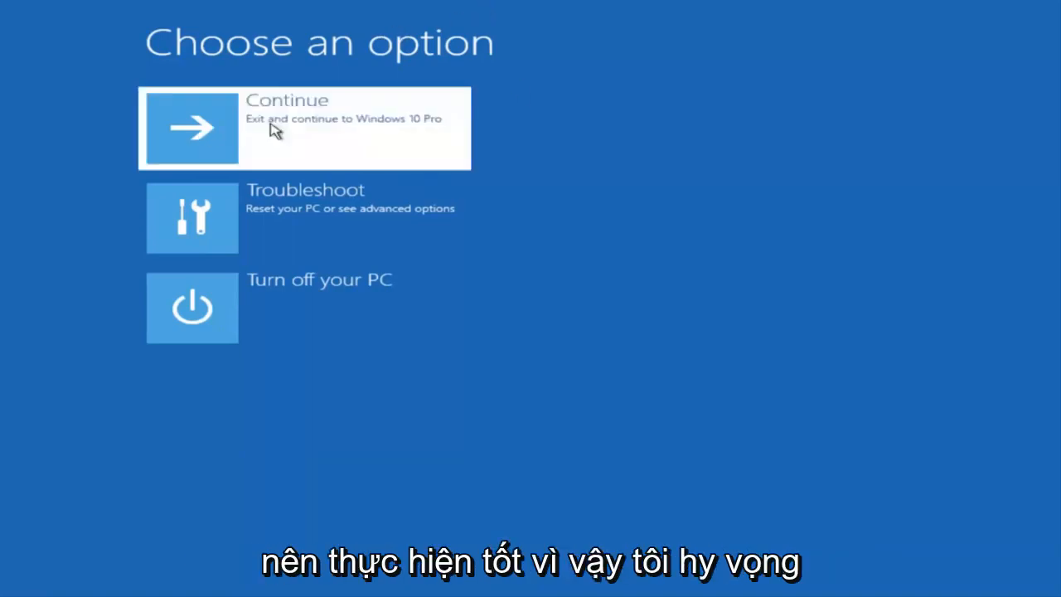